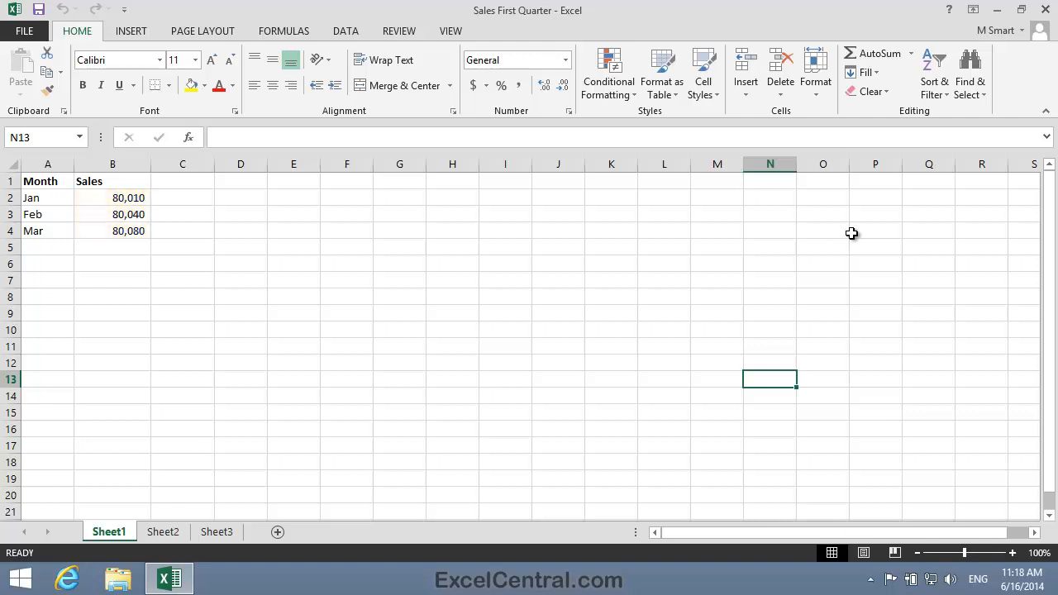
mouse_move(623, 212)
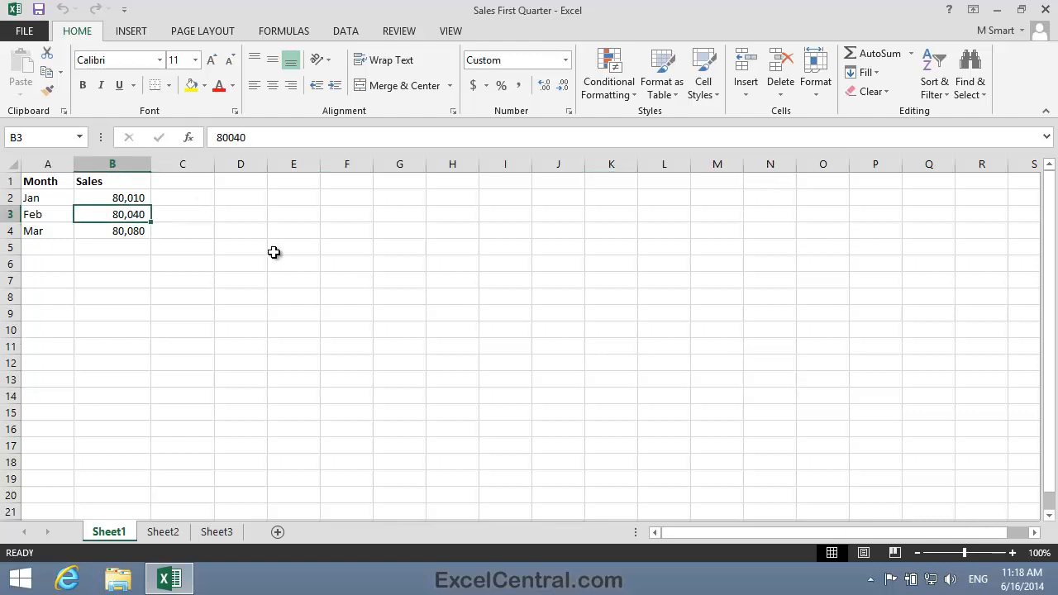
- Insert a 2-D clustered column chart of the Jan, Feb and Mar sales figures
click(130, 30)
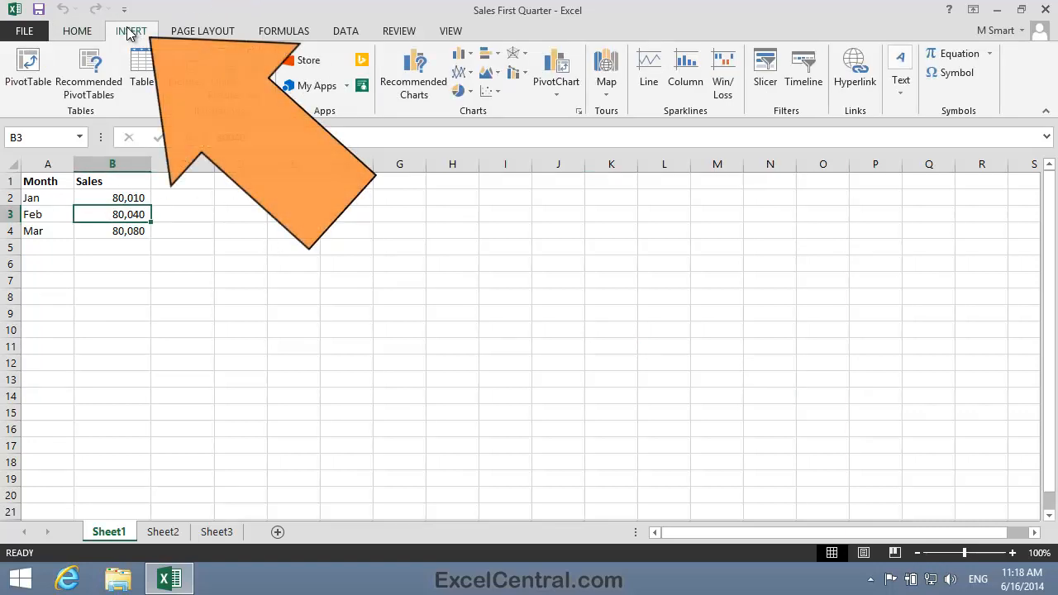
click(131, 31)
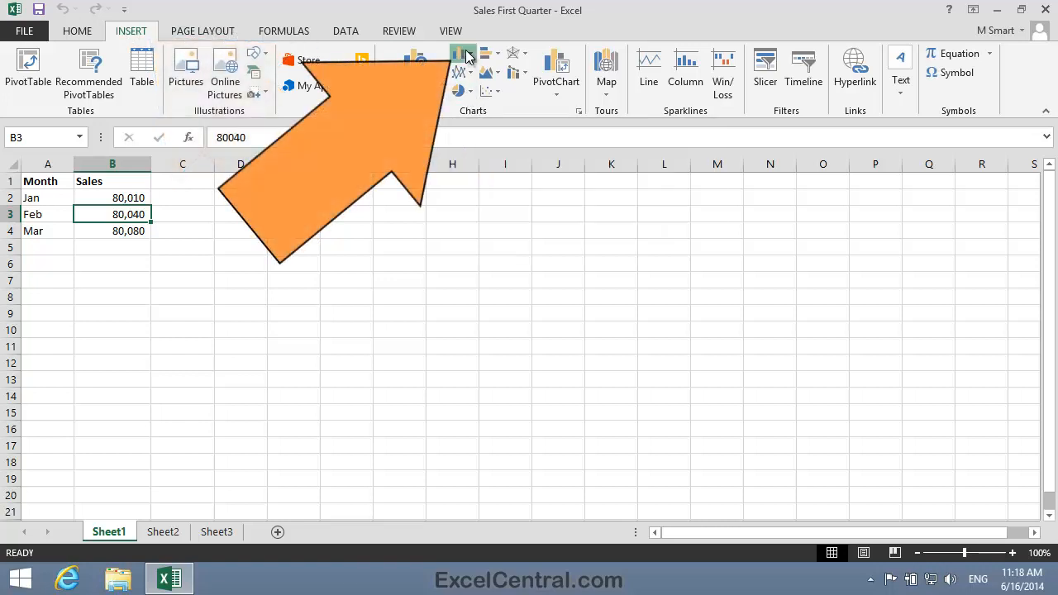
click(465, 55)
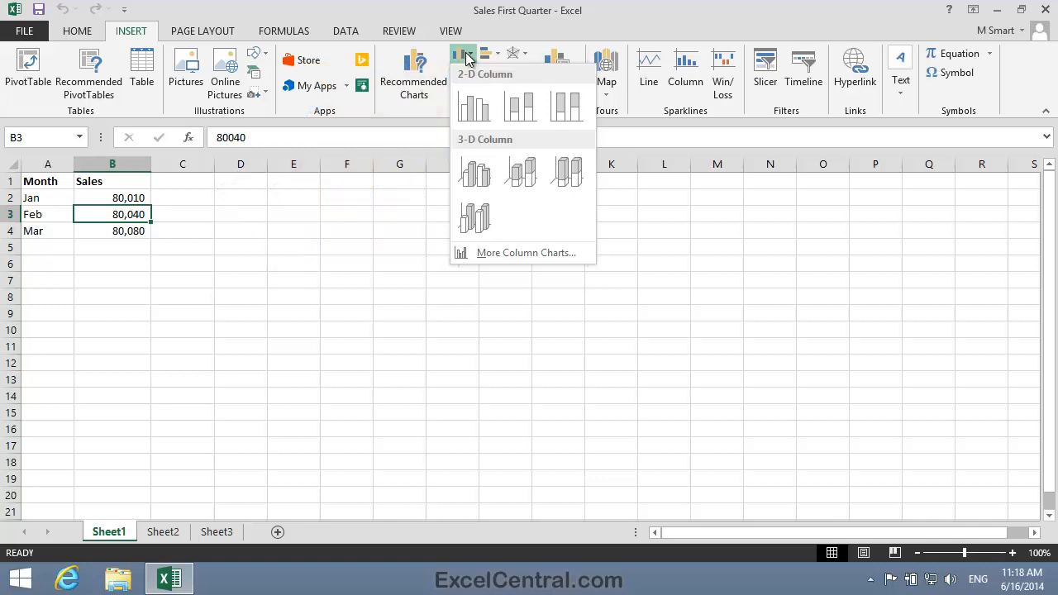
click(474, 105)
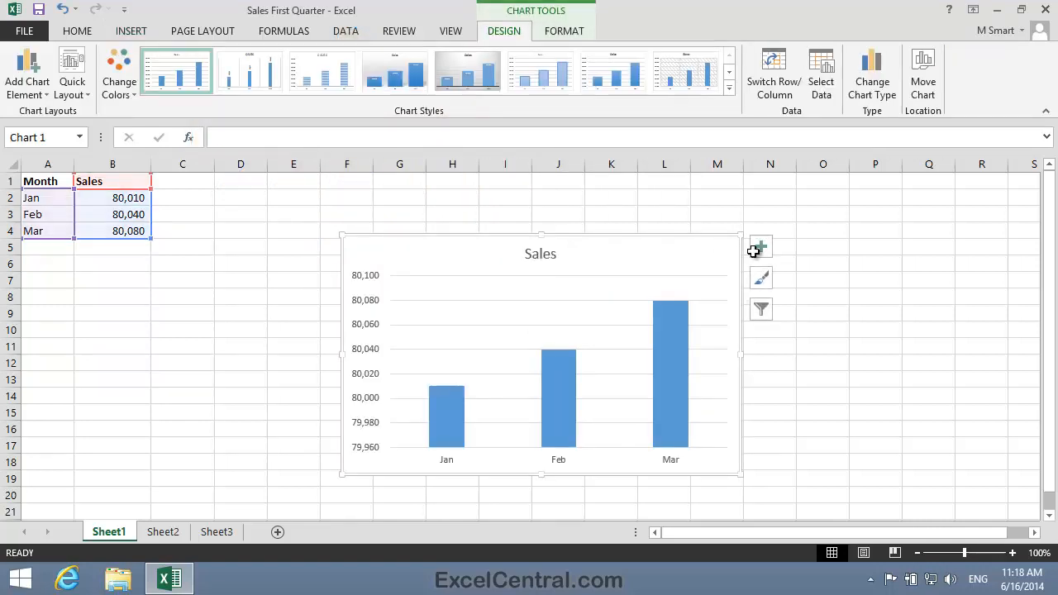
mouse_move(840, 345)
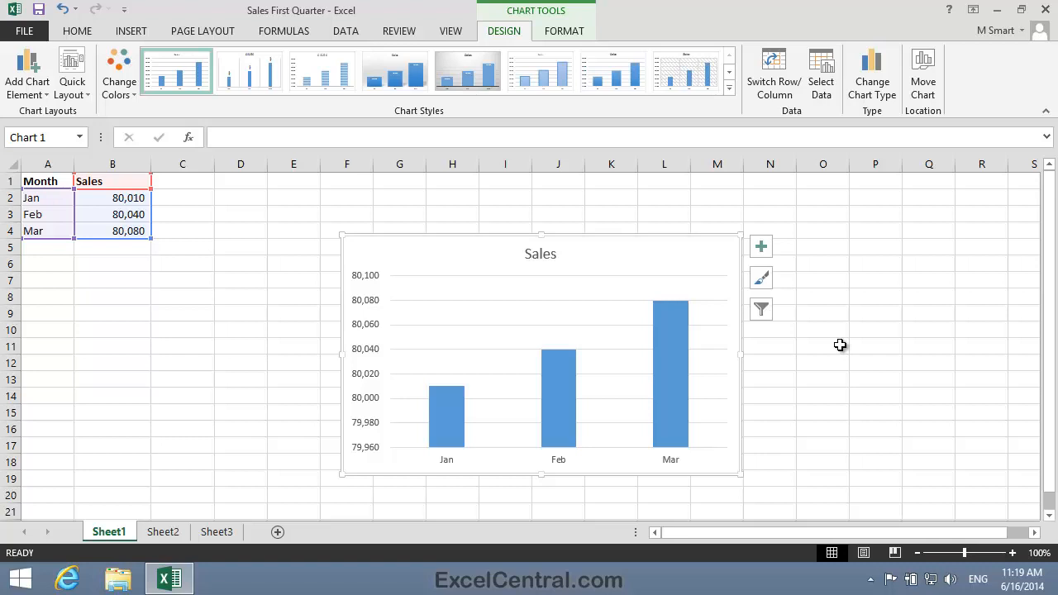
- Right-click the chart's vertical value axis to show its shortcut menu
click(364, 363)
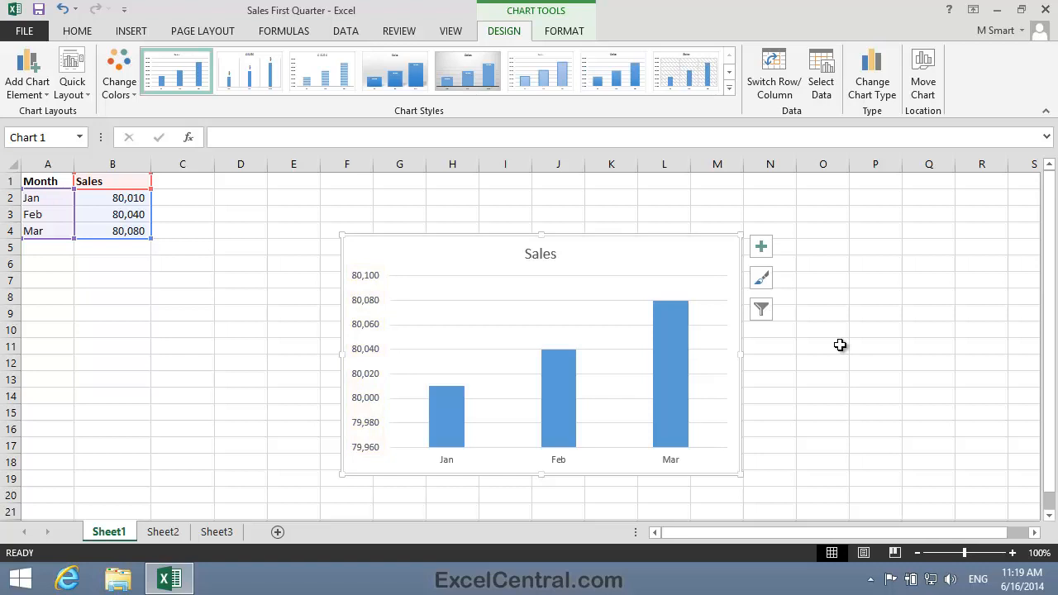
mouse_move(331, 430)
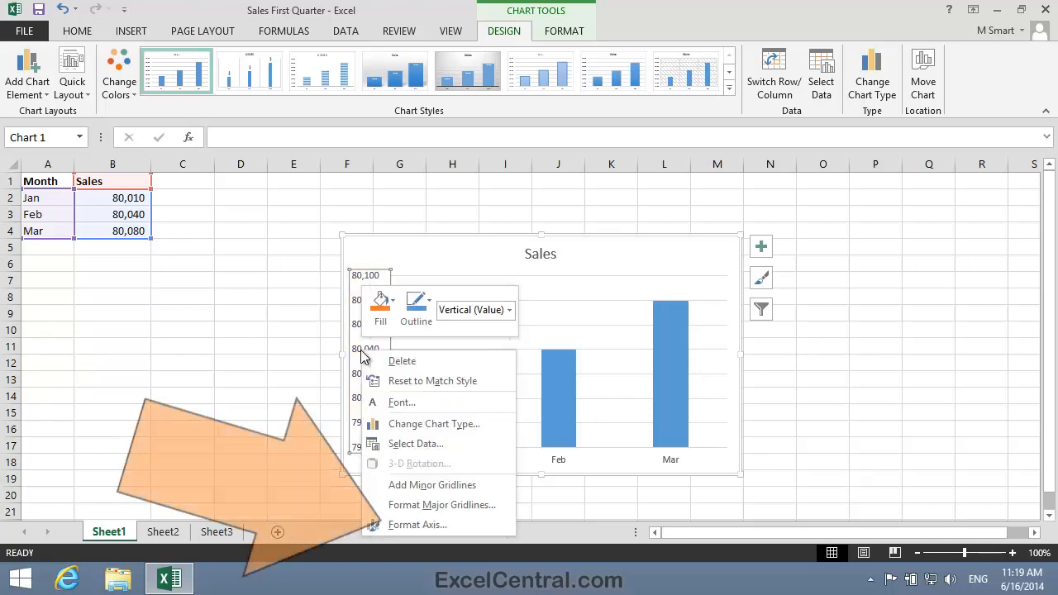
mouse_move(417, 478)
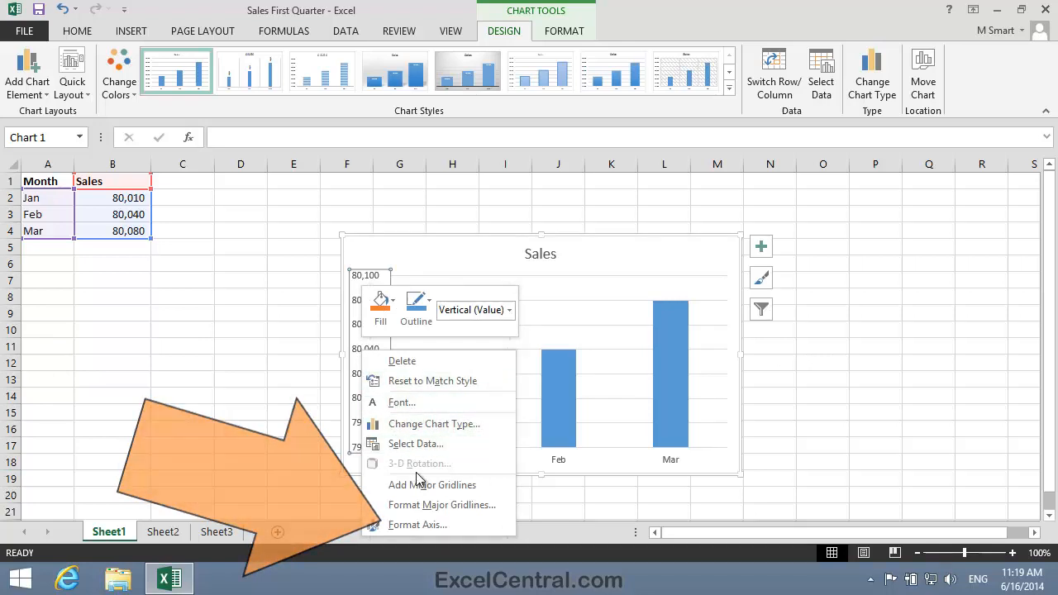
- In Format Axis, set the Bounds Minimum to 0 and the Minor unit to 5000
click(417, 524)
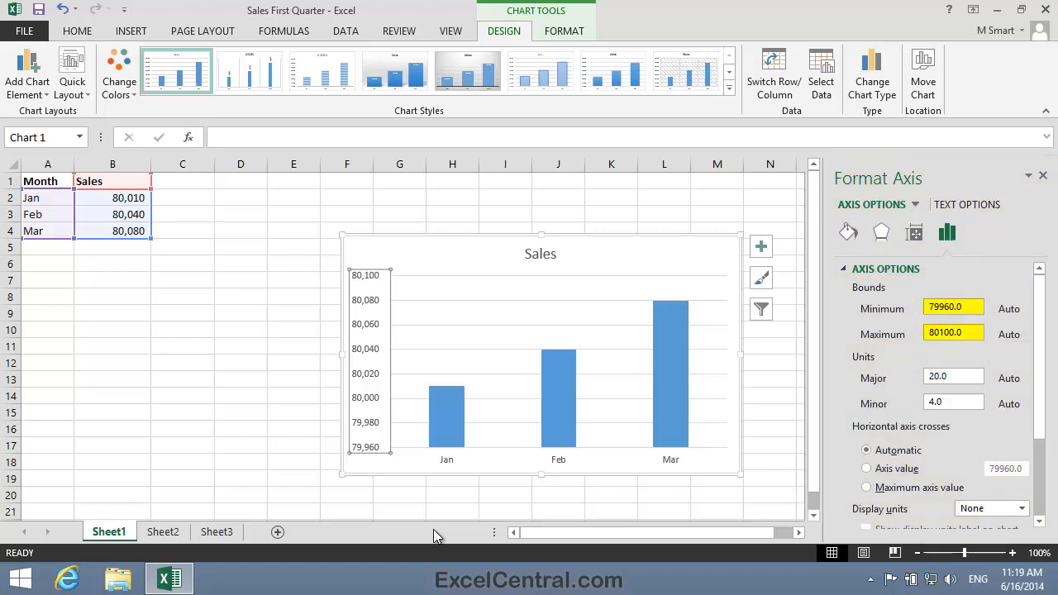
mouse_move(434, 532)
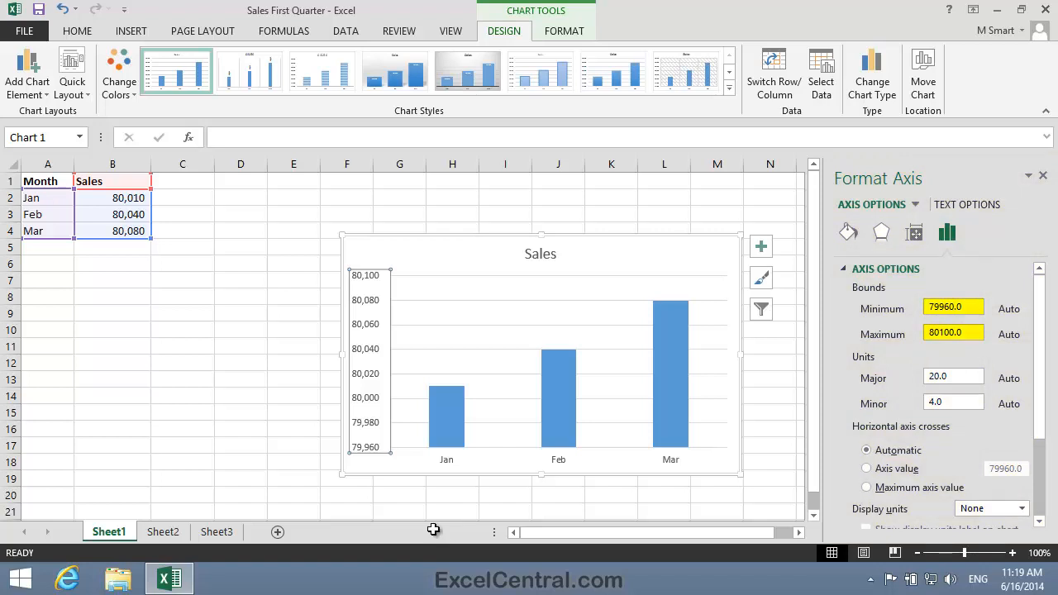
click(952, 307)
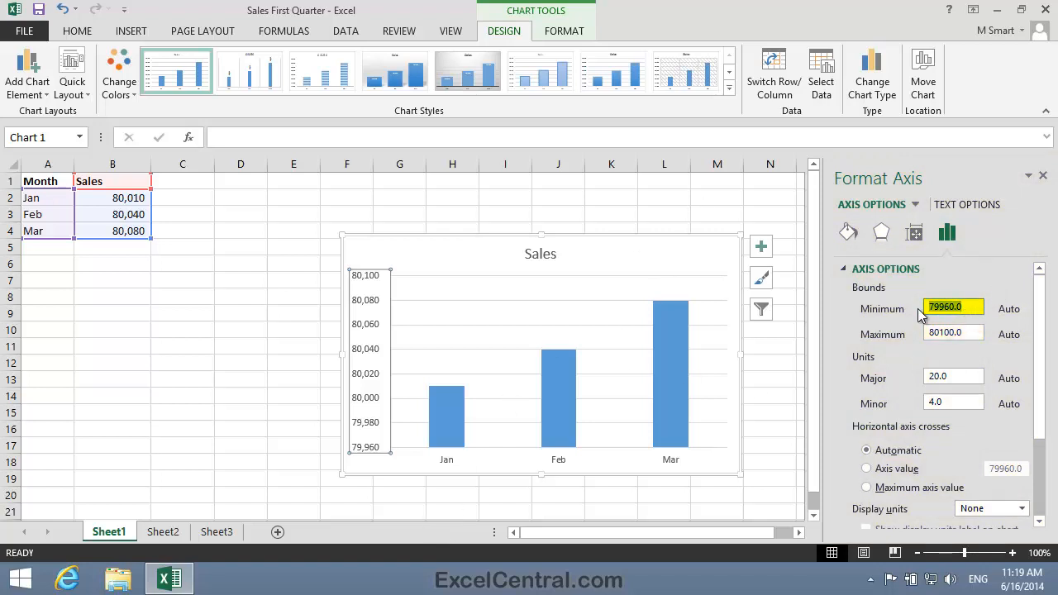
text(0.0)
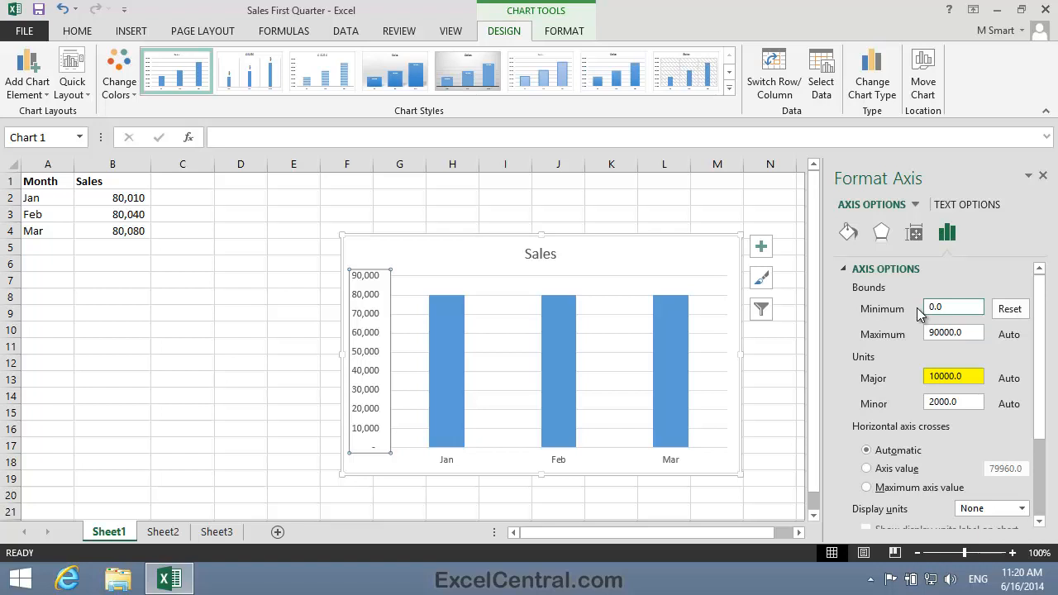
click(952, 403)
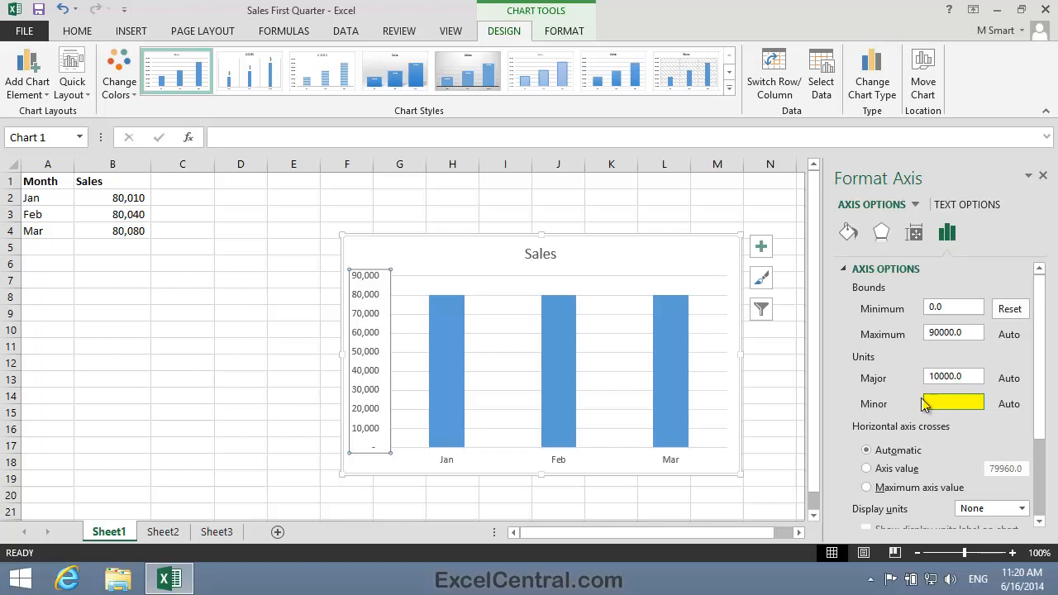
text(5000)
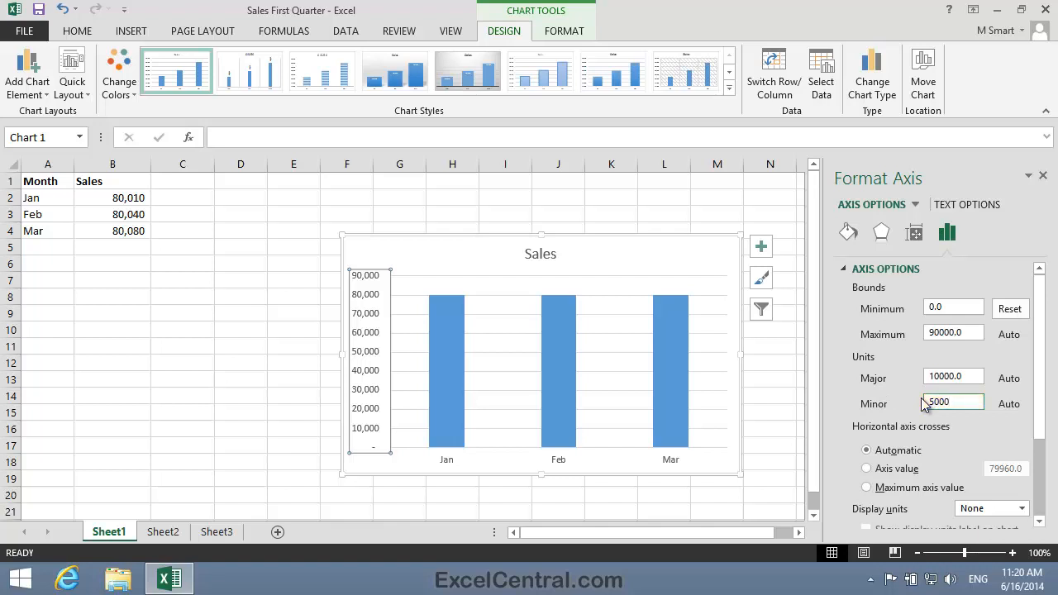
click(950, 403)
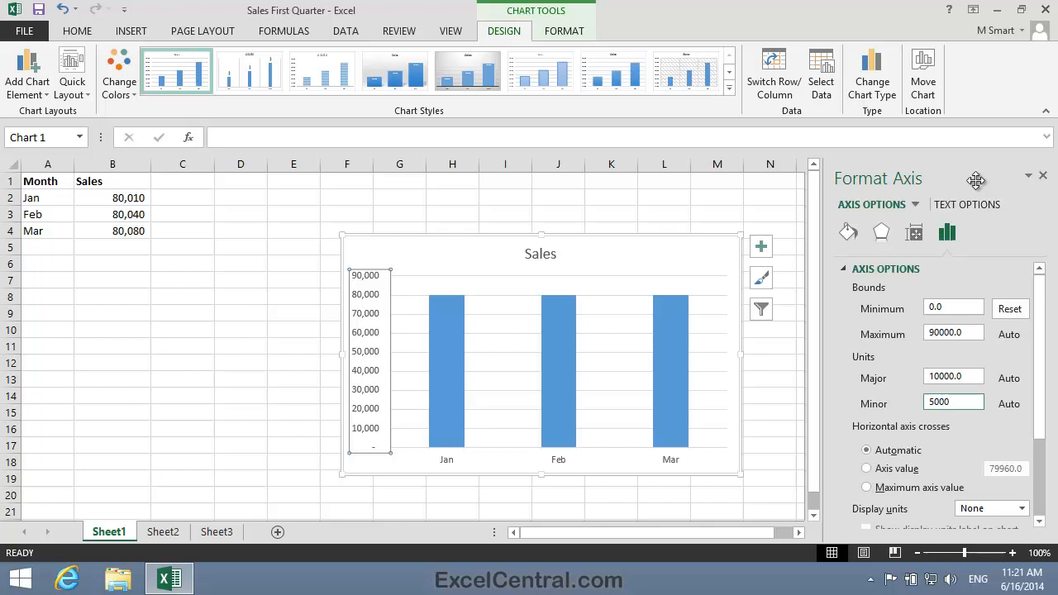
- Close Format Axis and turn on Primary Minor Horizontal gridlines from Chart Elements
click(1042, 176)
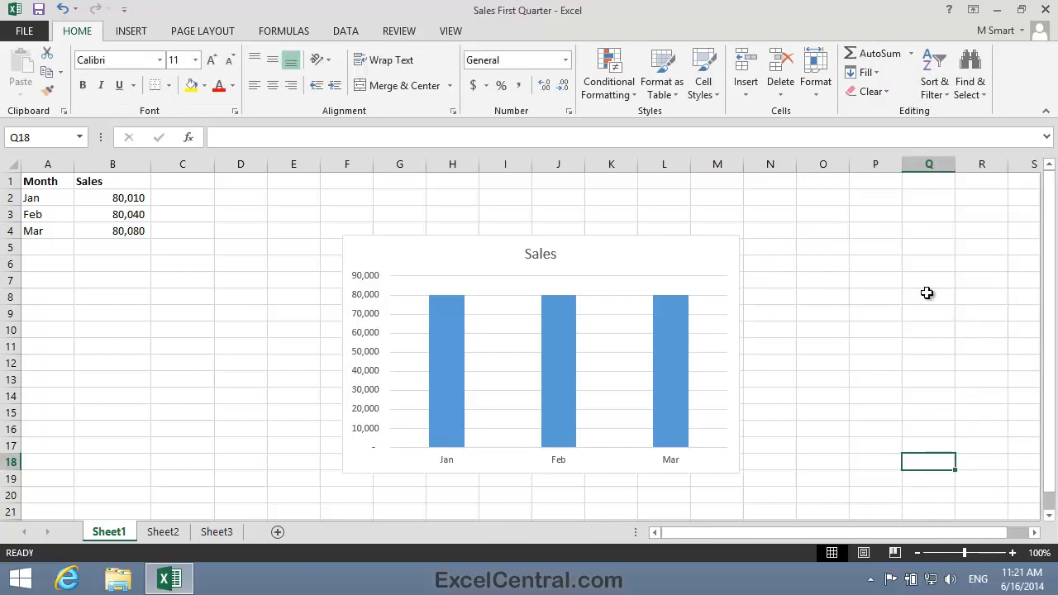
mouse_move(728, 461)
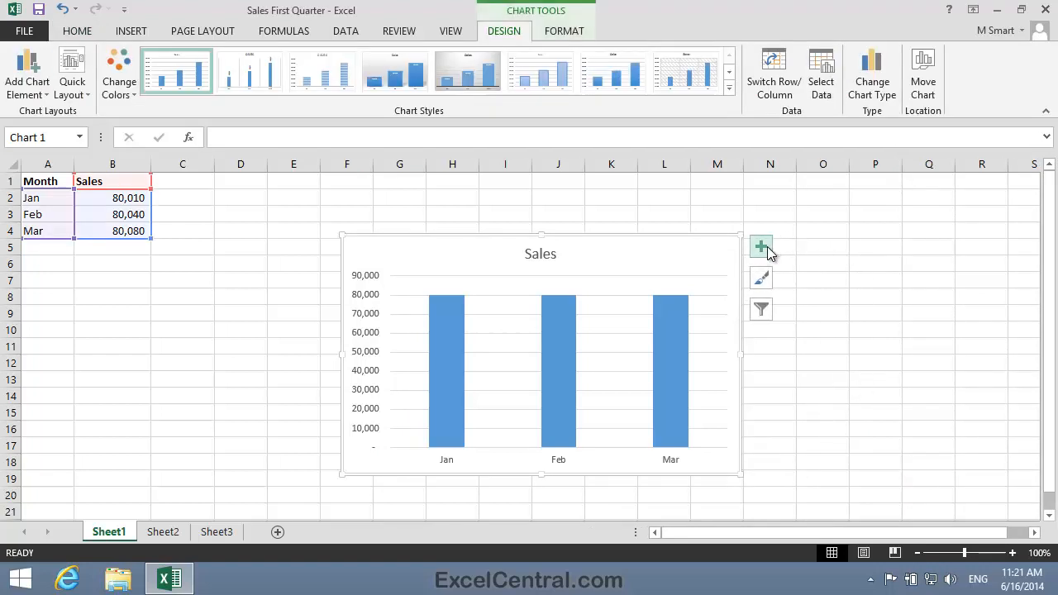
click(760, 246)
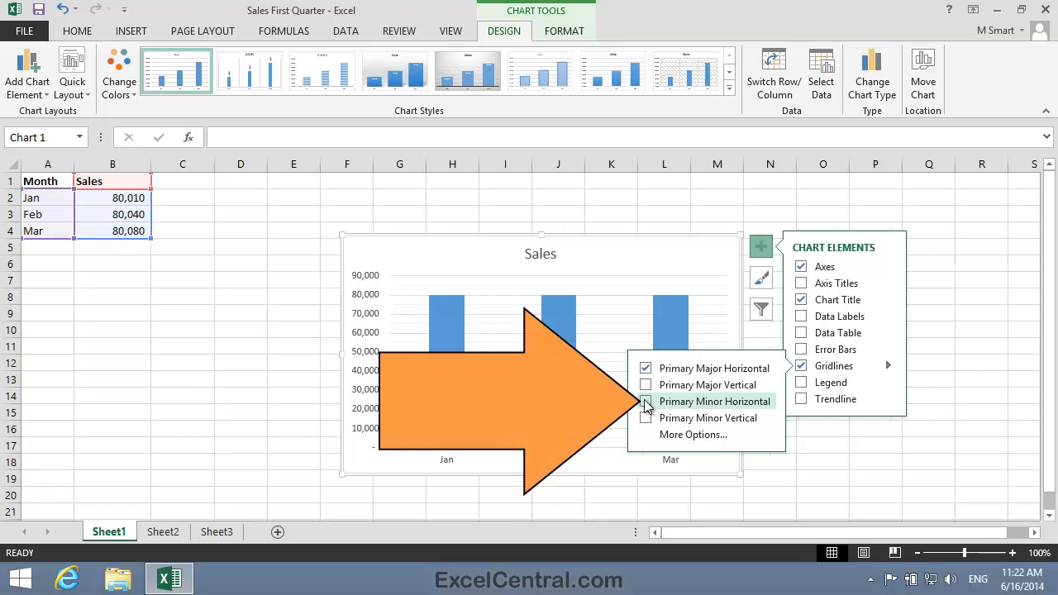
click(645, 401)
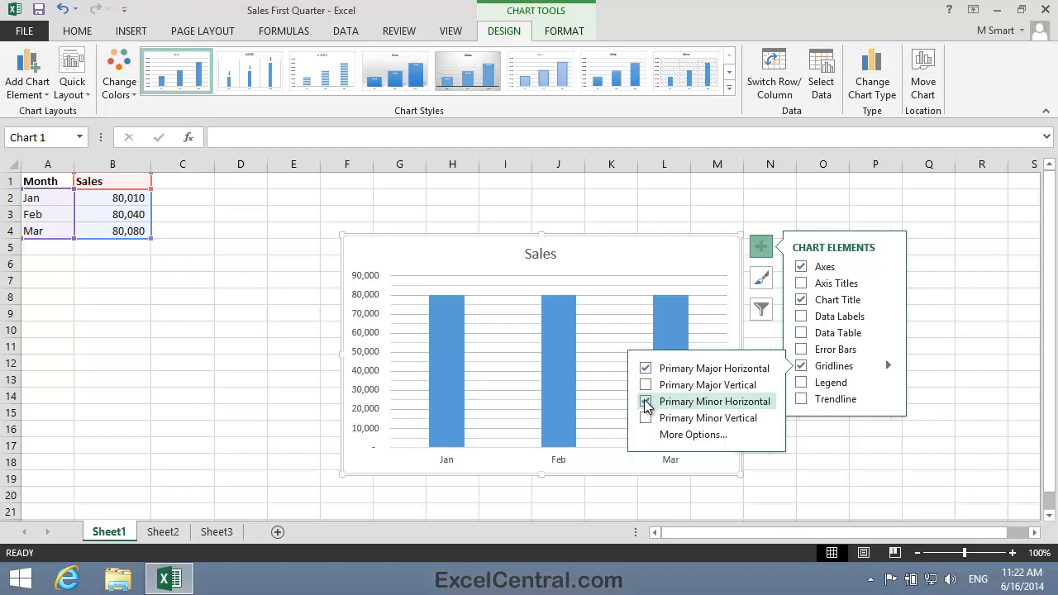
click(645, 401)
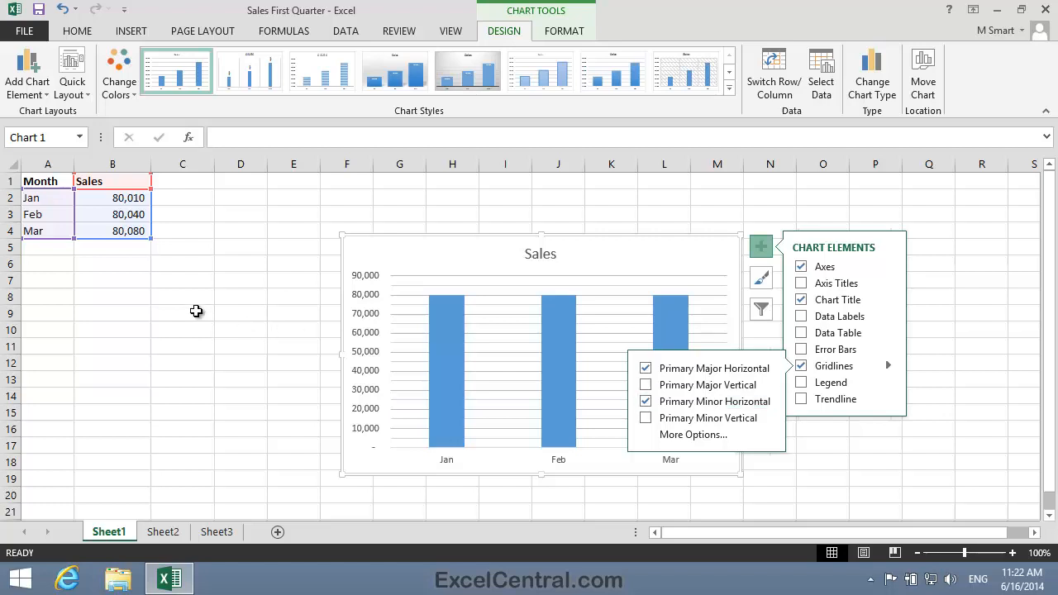
click(183, 312)
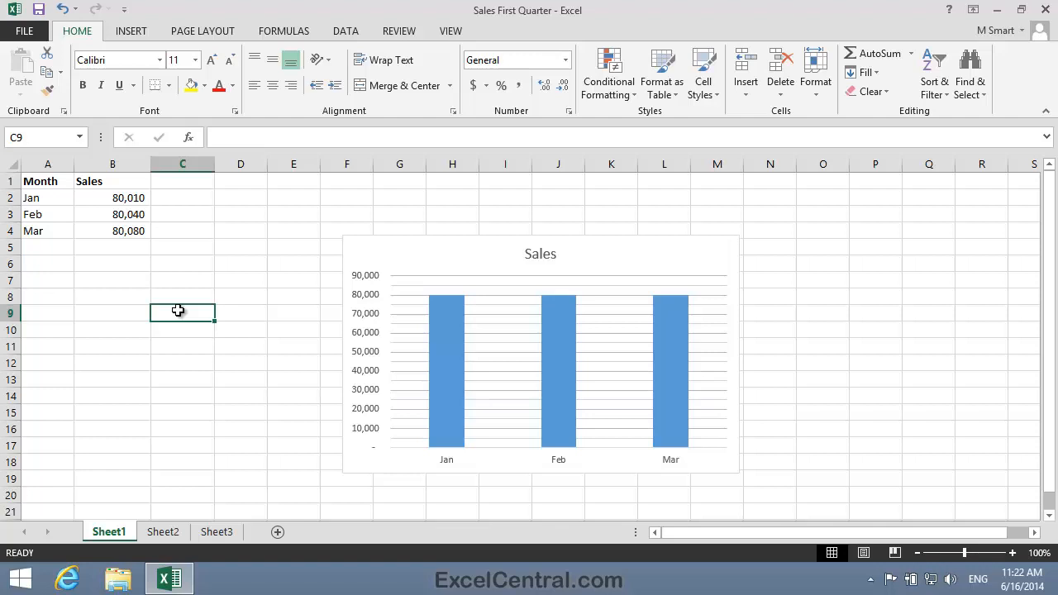
- Go to File > Save As to show the save locations
click(25, 31)
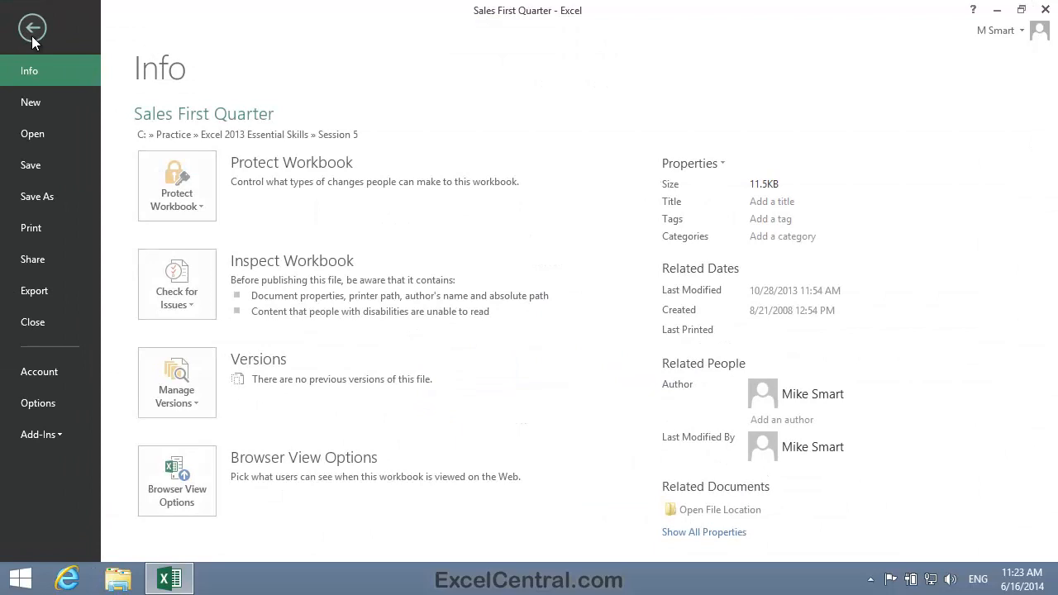
click(37, 196)
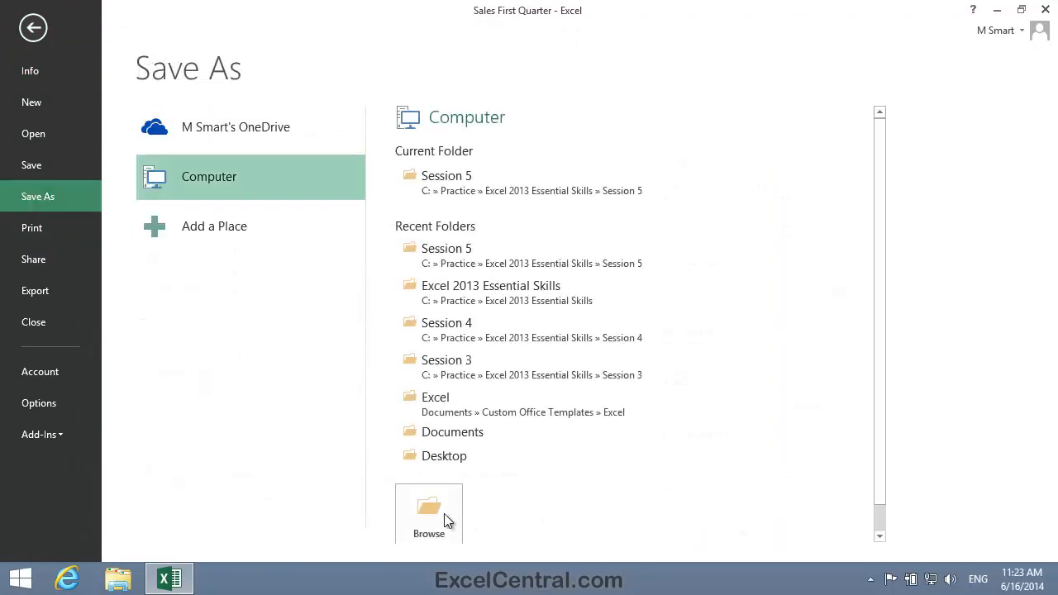
- Save the workbook as 'Sales First Quarter-1' via the Browse dialog
click(428, 513)
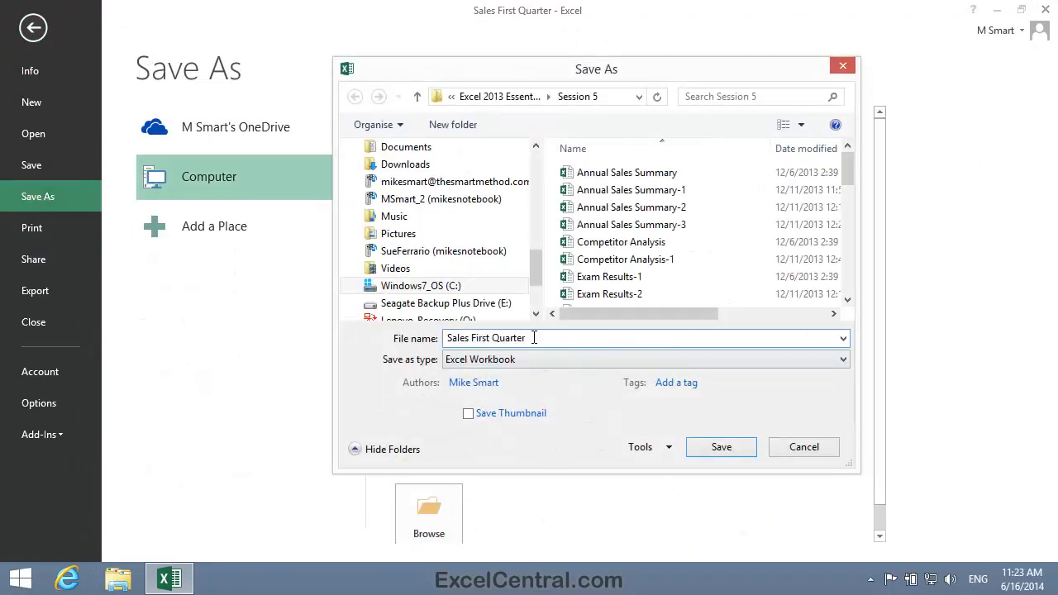
text(-1)
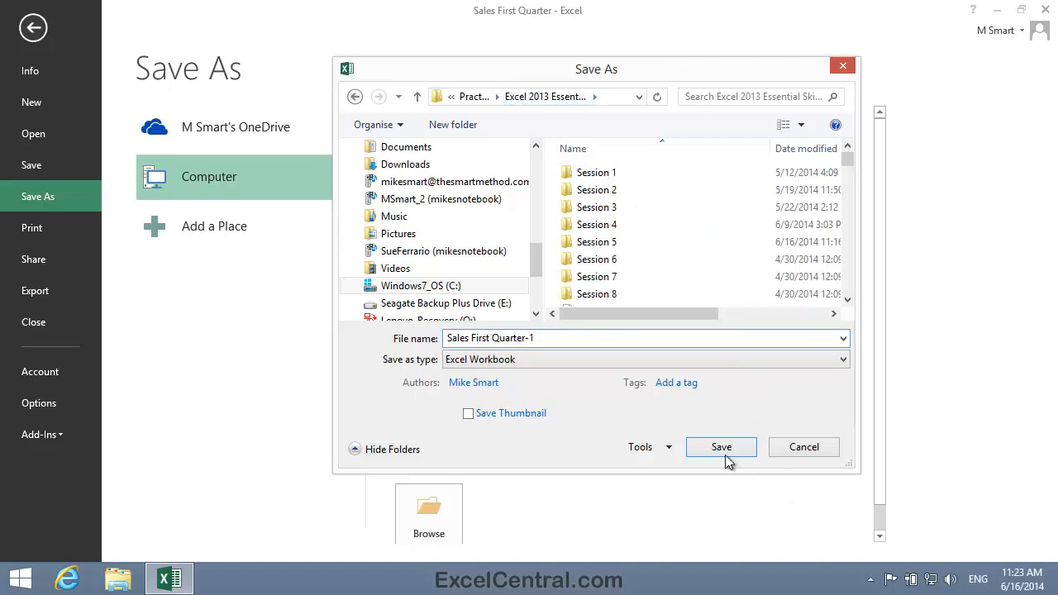
click(720, 446)
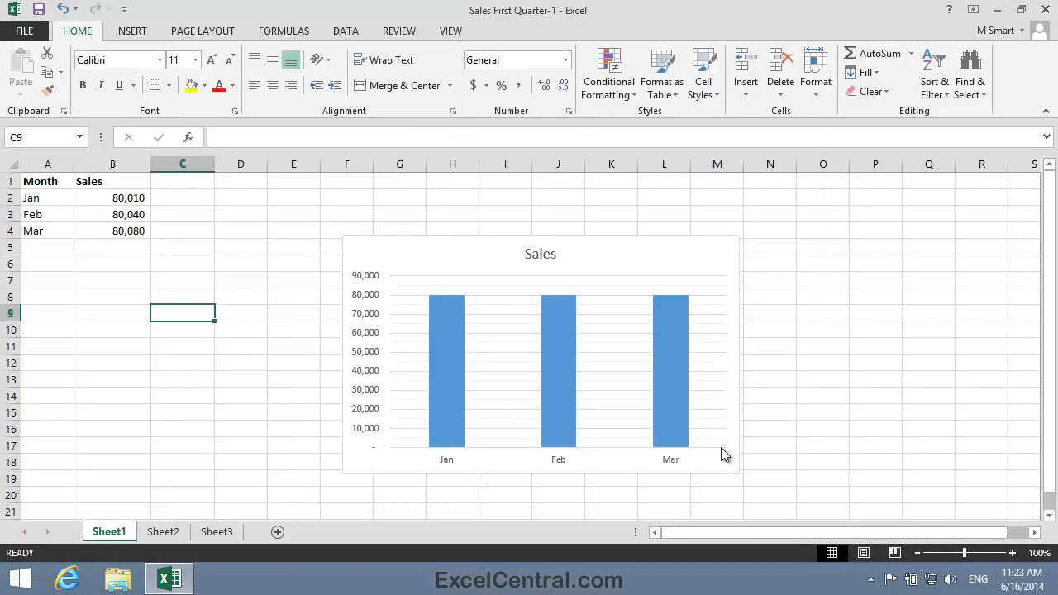
mouse_move(723, 453)
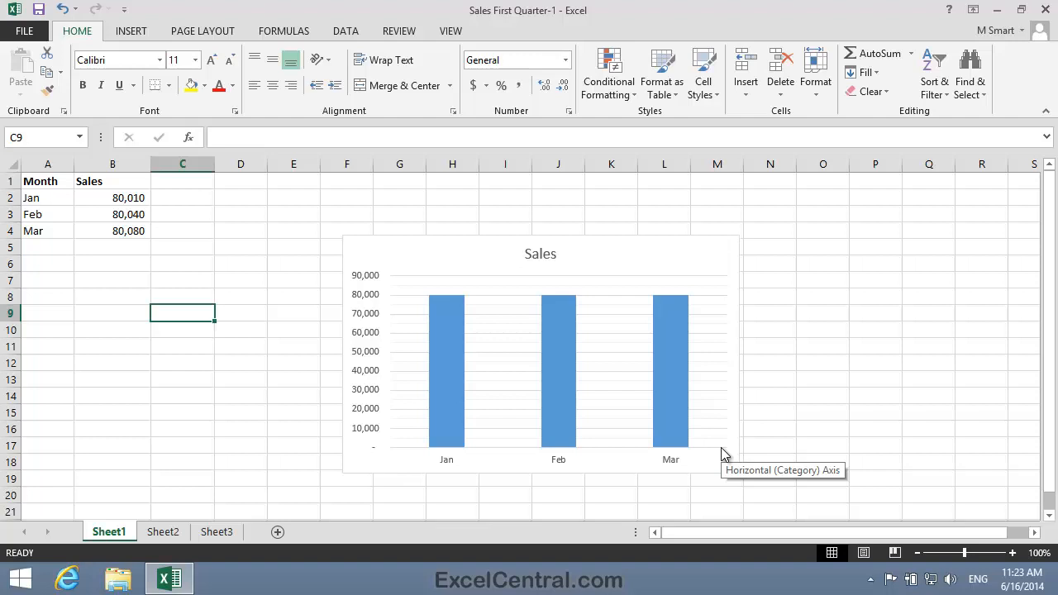